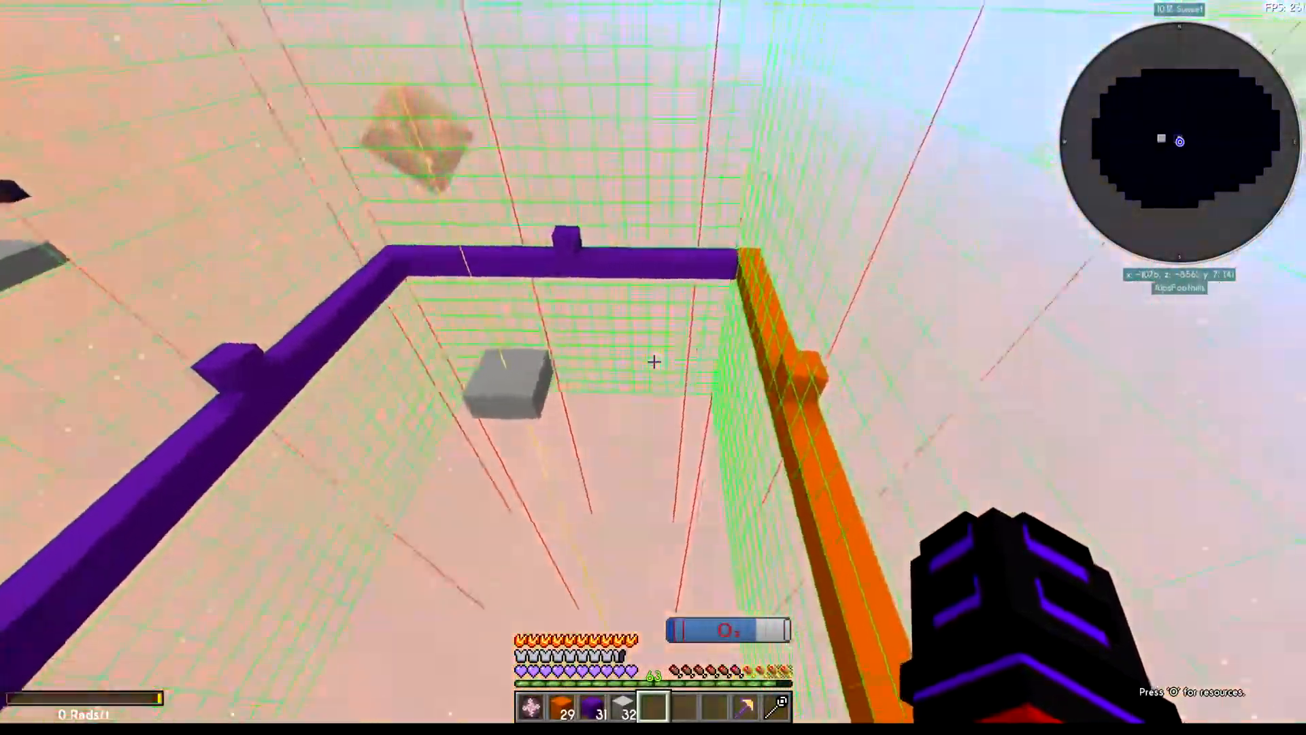
{"action": "mouse_move", "coordinate": [653, 362]}
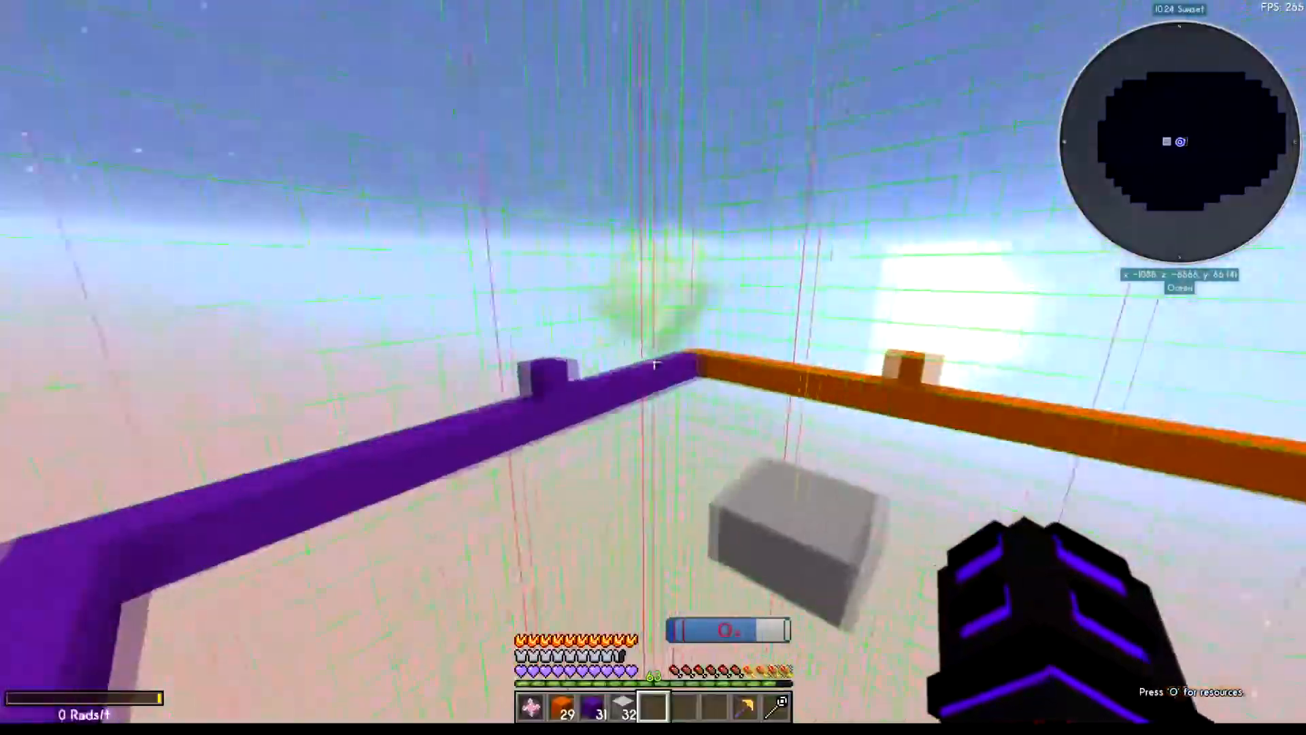
{"action": "mouse_move", "coordinate": [654, 370]}
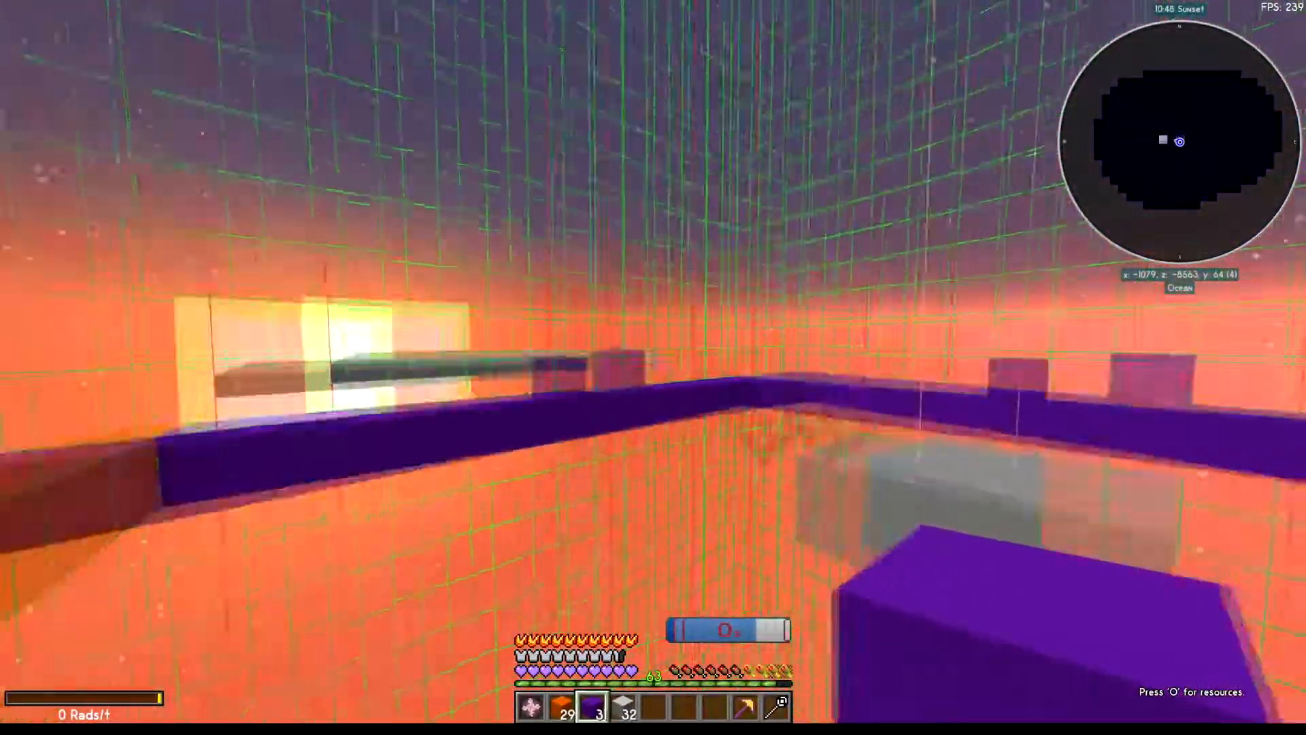
{"action": "key", "text": "e"}
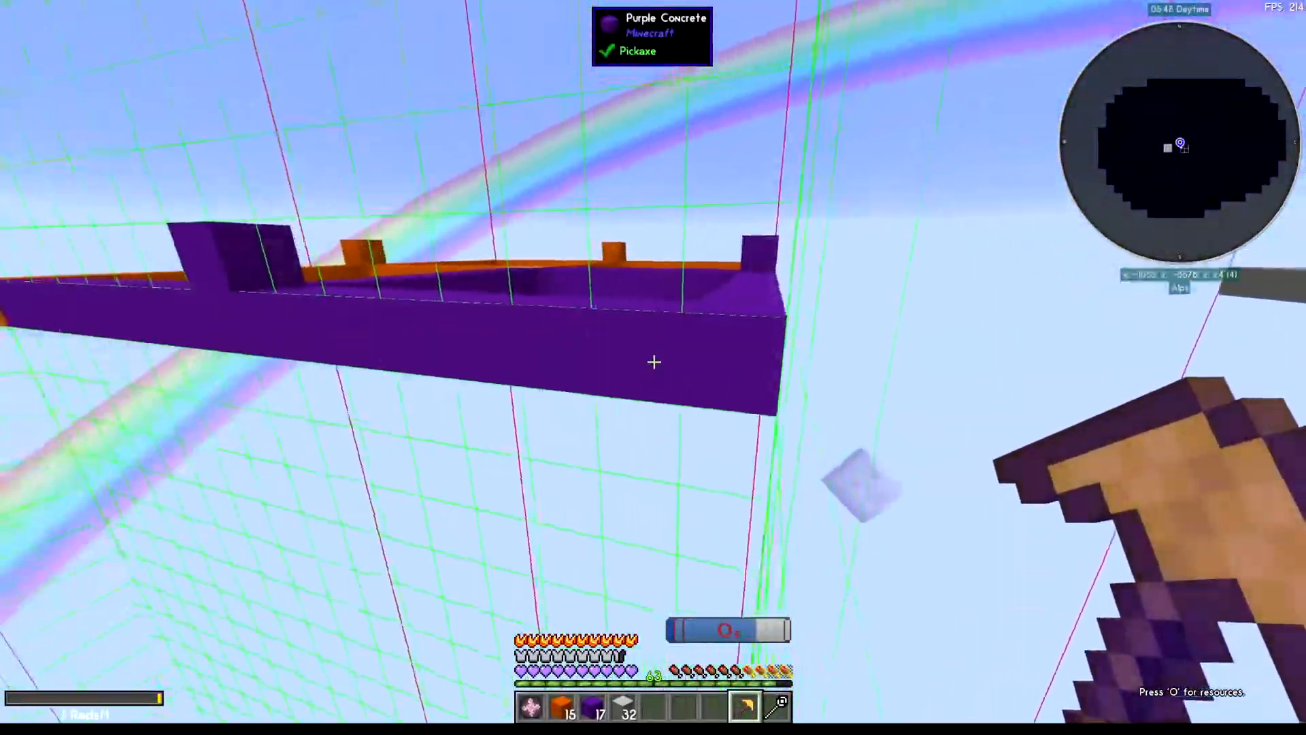
{"action": "mouse_move", "coordinate": [653, 362]}
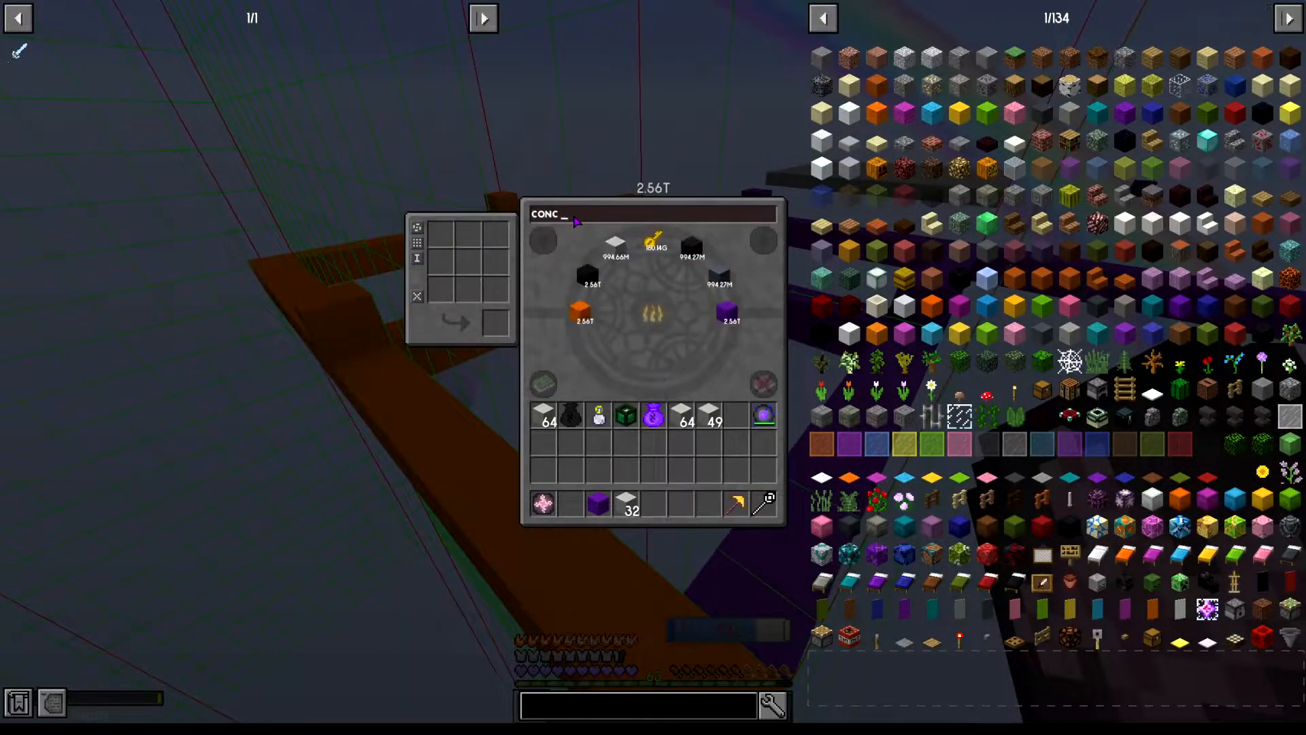
Step: Close the storage terminal after pulling orange and purple concrete stacks
{"action": "key", "text": "Escape"}
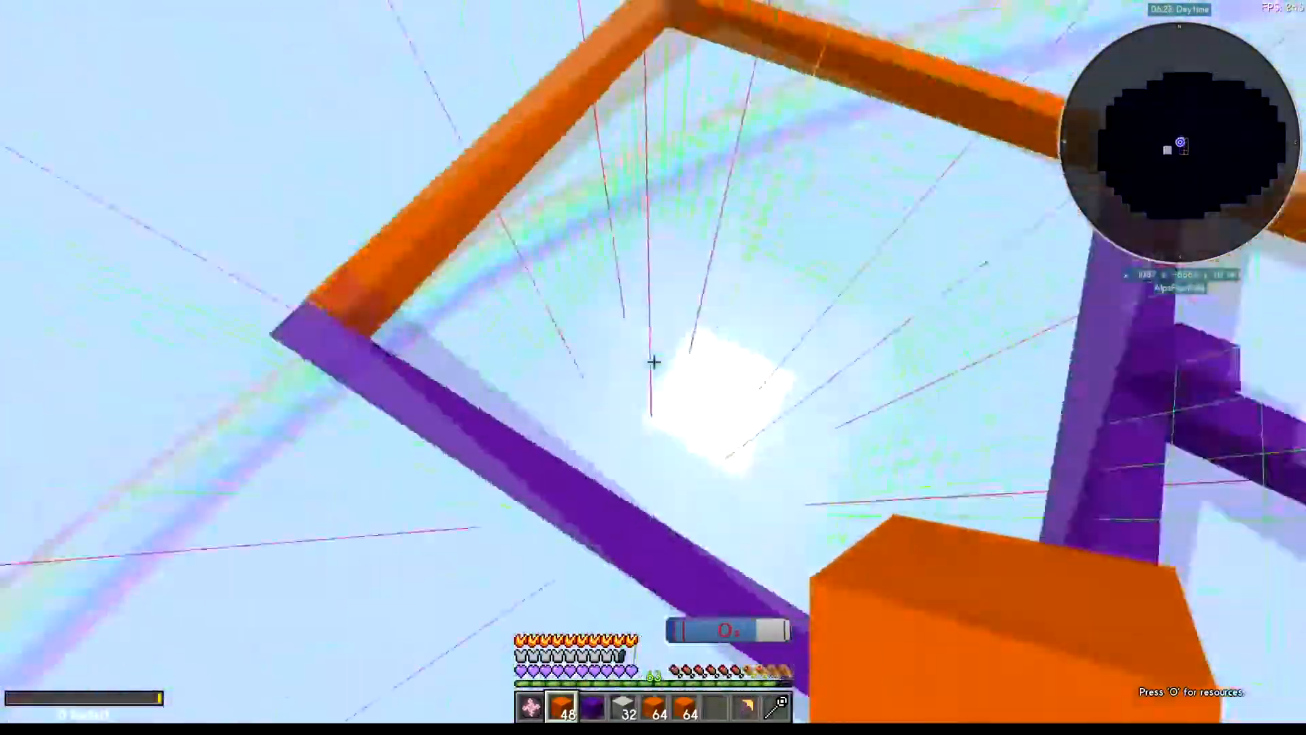
{"action": "mouse_move", "coordinate": [655, 365]}
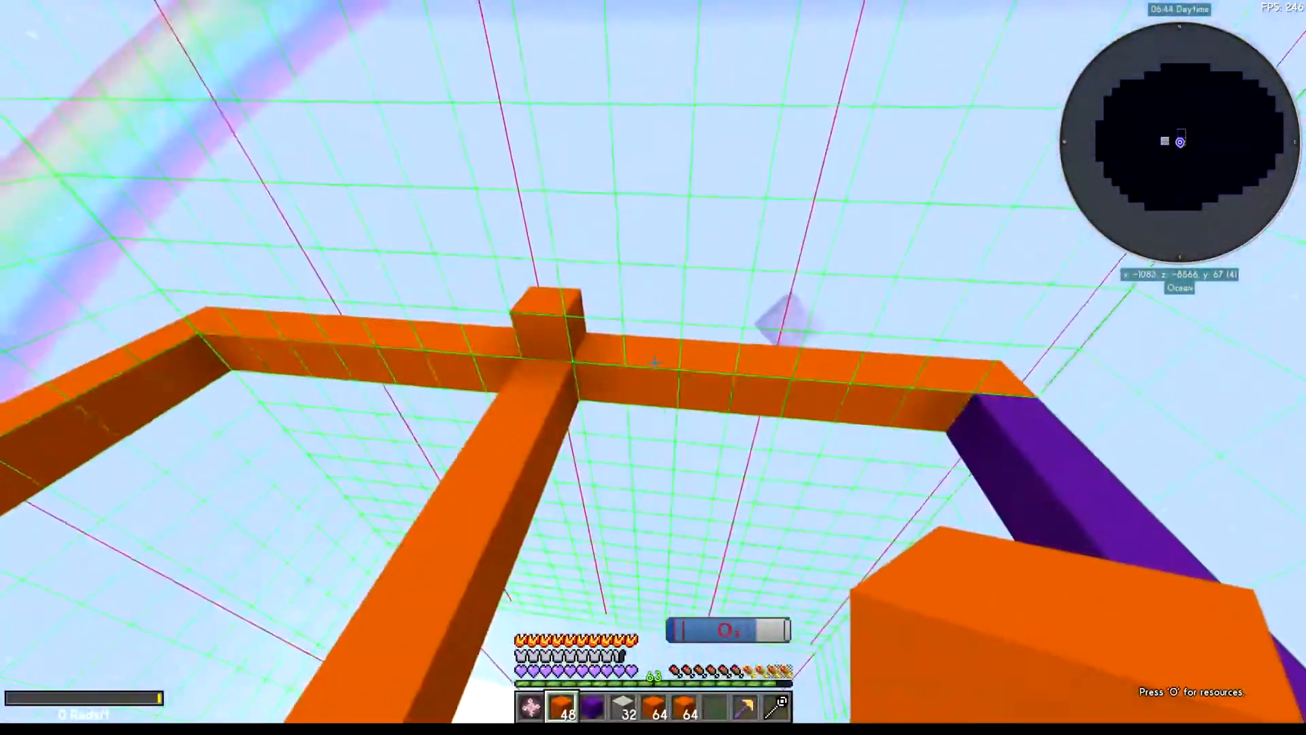
{"action": "mouse_move", "coordinate": [652, 367]}
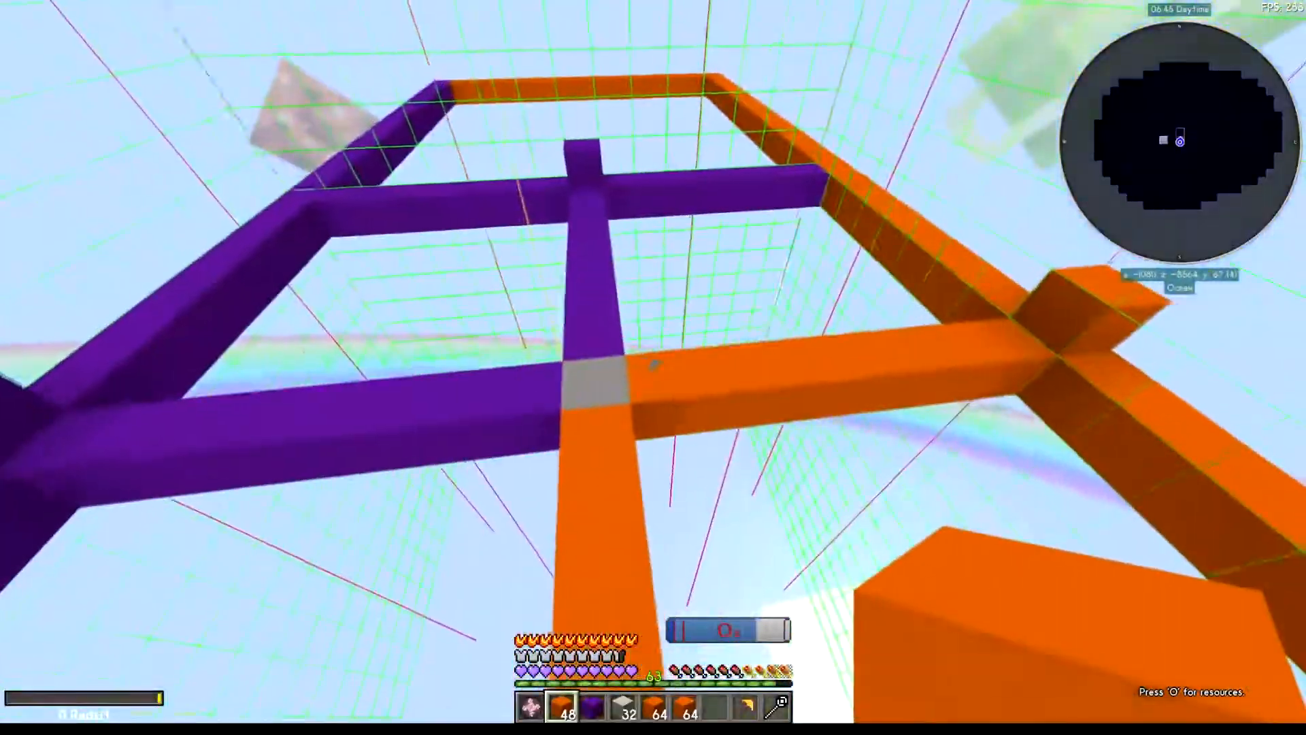